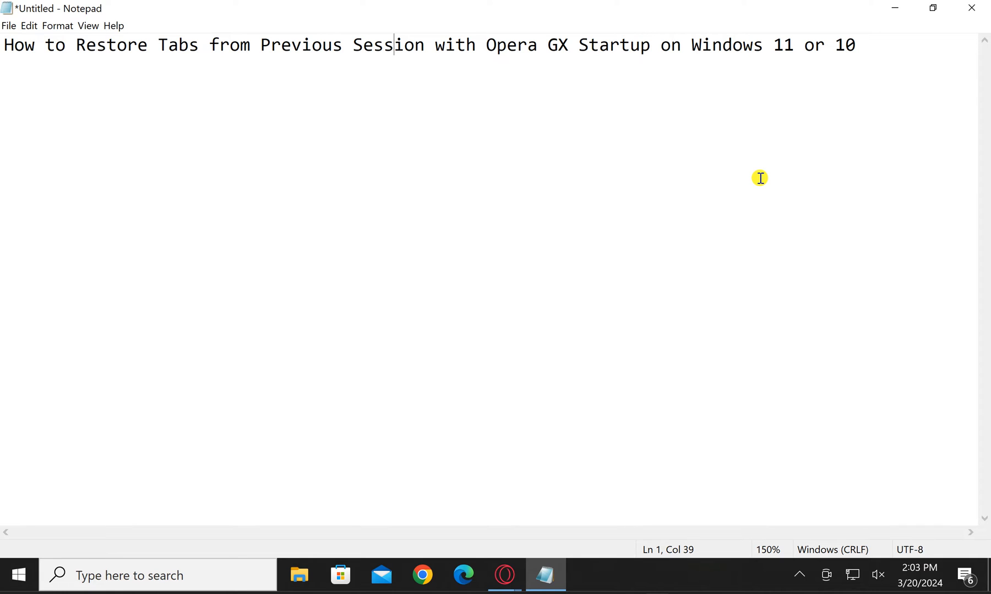
mouse_move(893, 8)
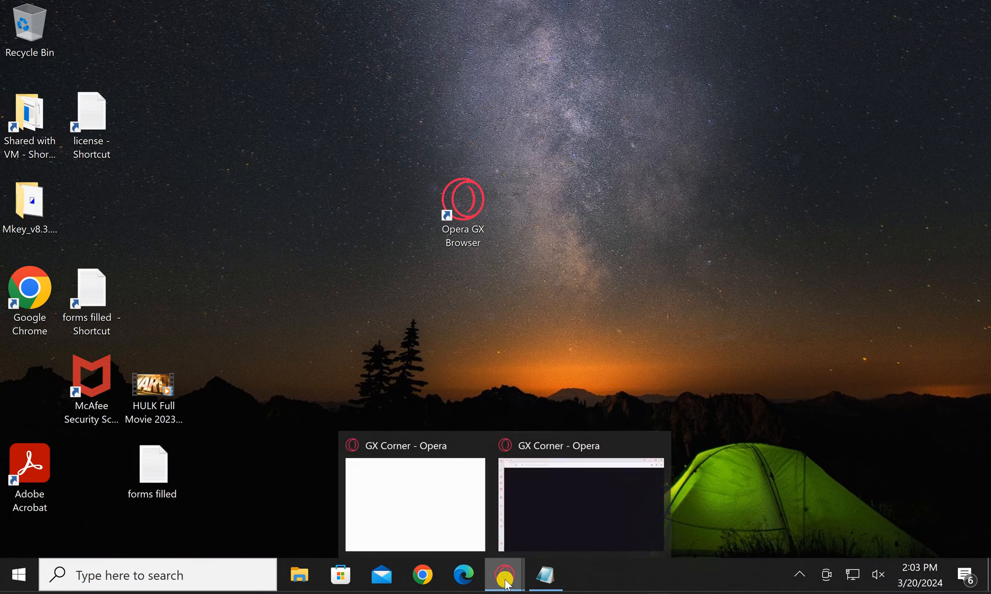
Bring the Opera GX window with the Settings tab to the front from the taskbar
left_click(580, 505)
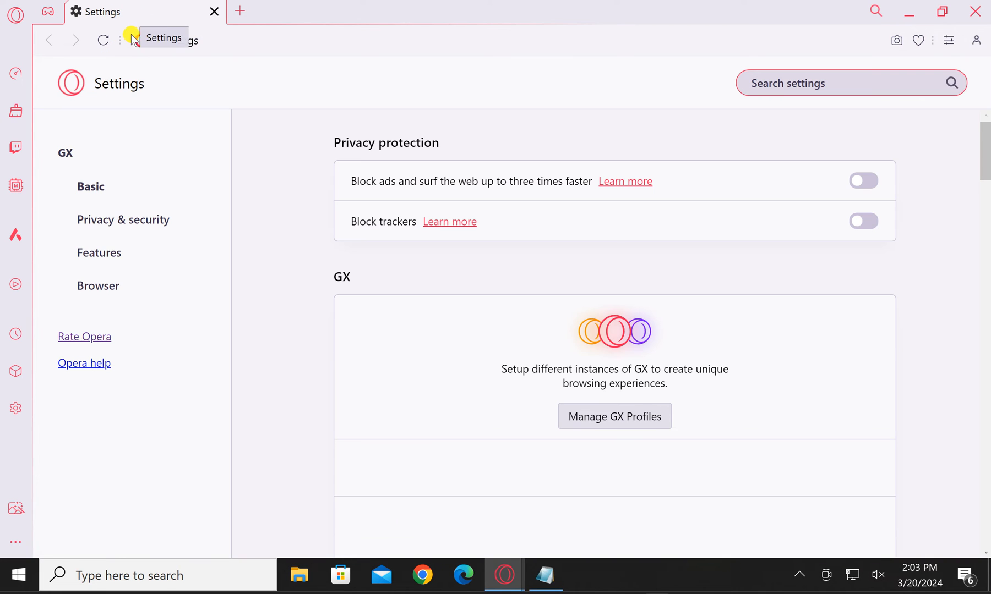
mouse_move(115, 230)
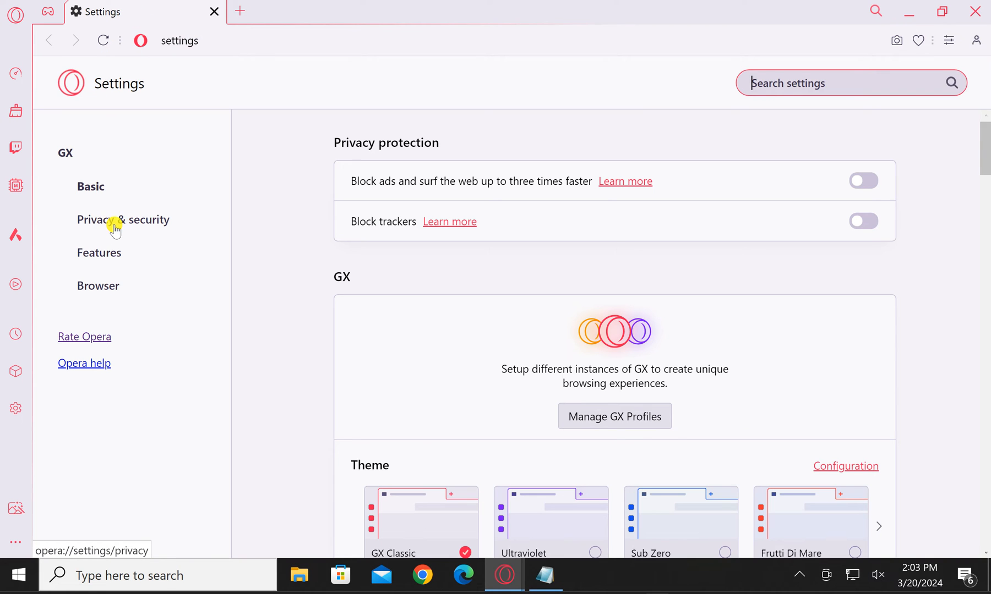
Show the Privacy & security settings and scroll to the On startup section
left_click(123, 219)
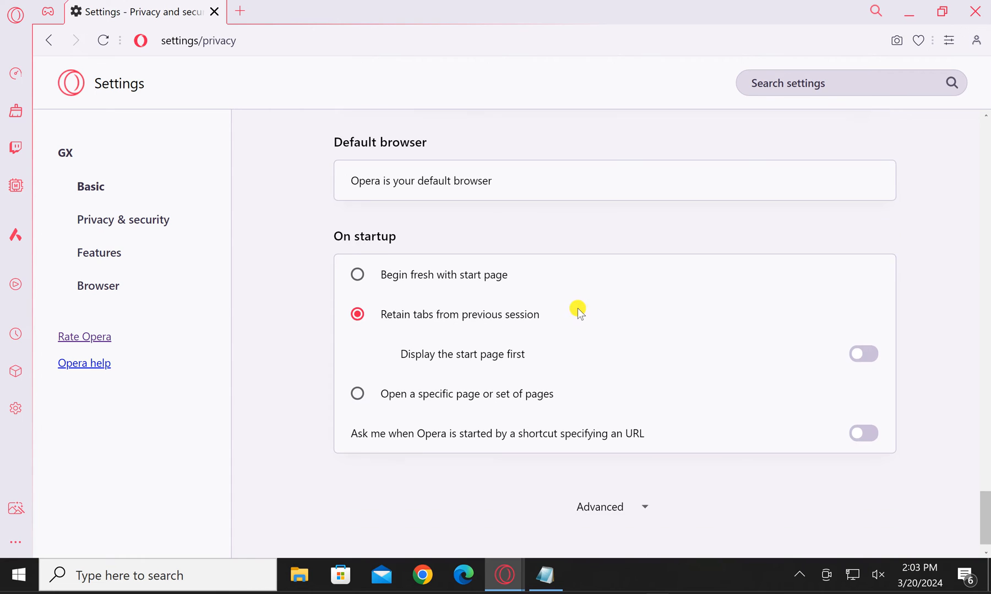
scroll("up", 3)
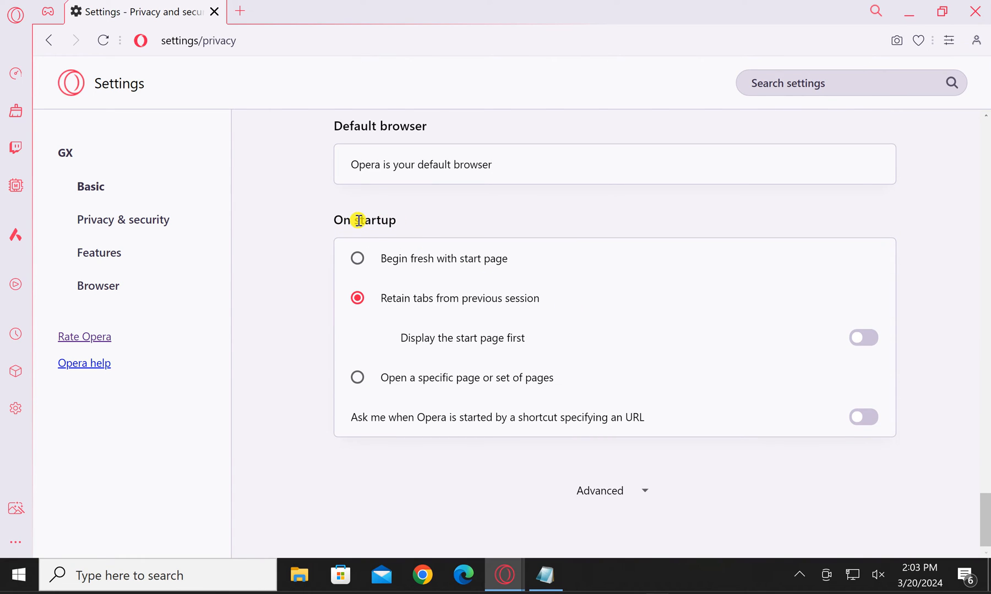
mouse_move(358, 302)
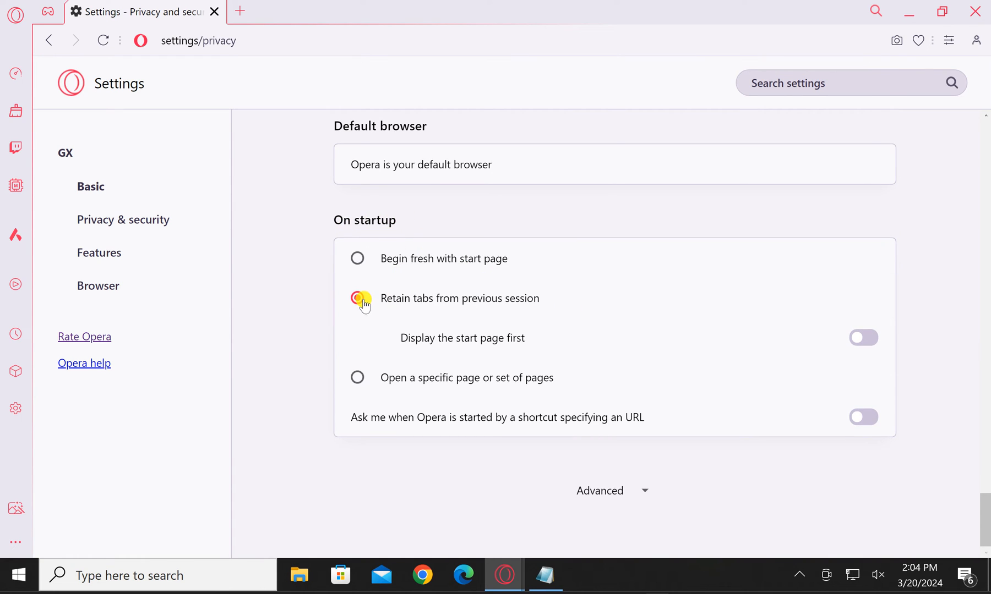
left_click(357, 298)
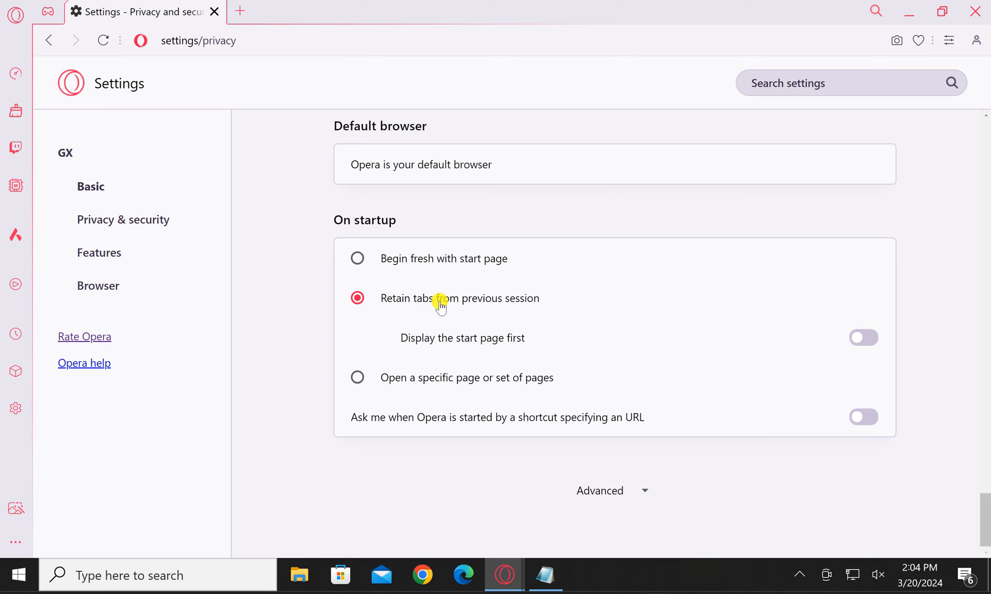
mouse_move(405, 303)
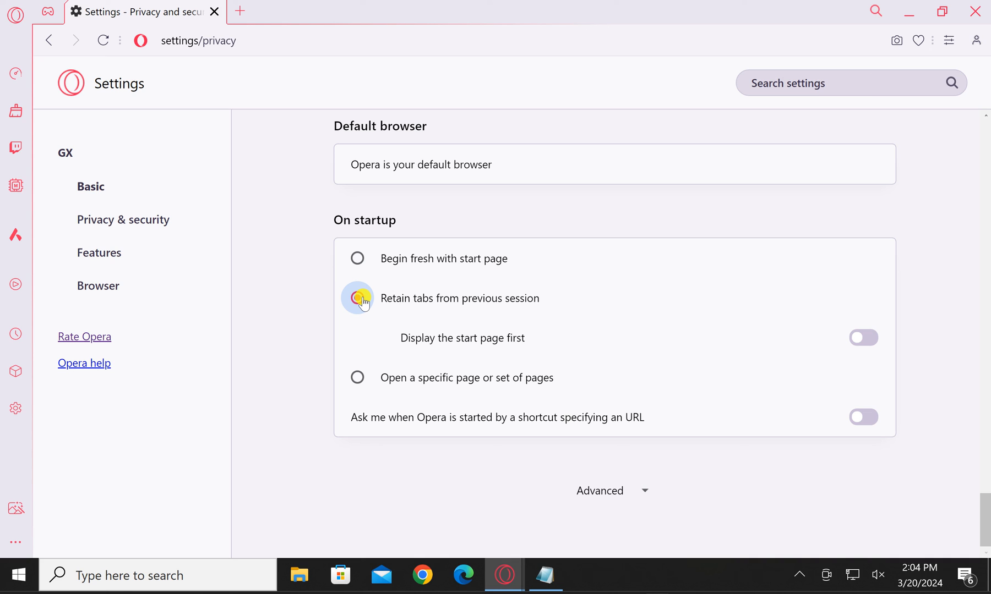
left_click(358, 298)
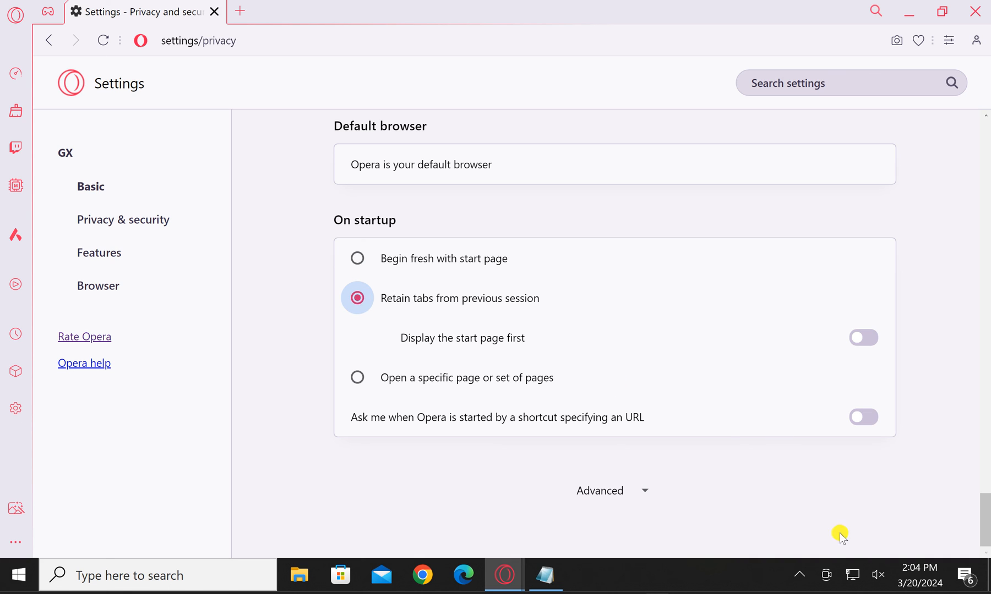